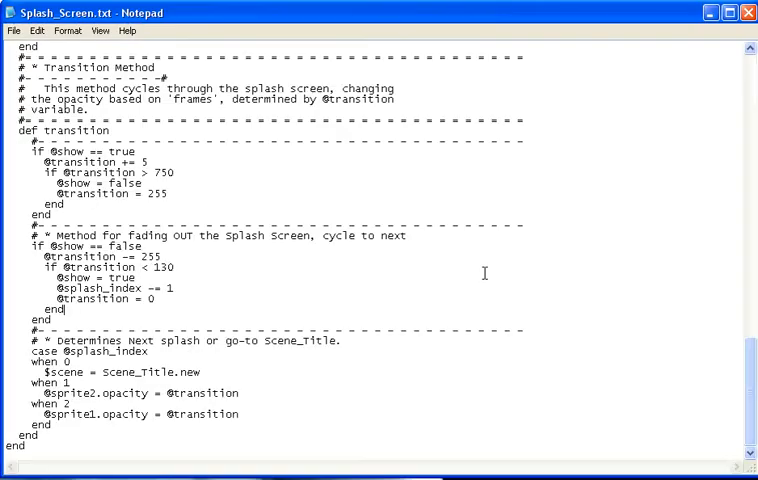
mouse_move(656, 88)
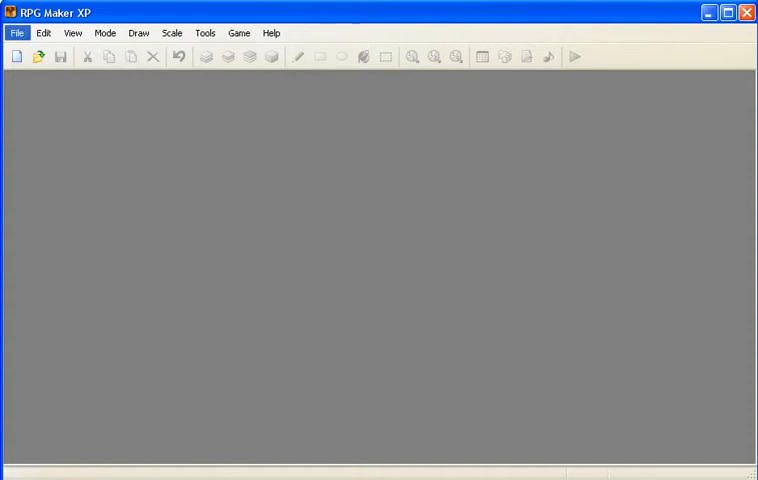
- Create a new project with the game title 'splash screen'
left_click(16, 56)
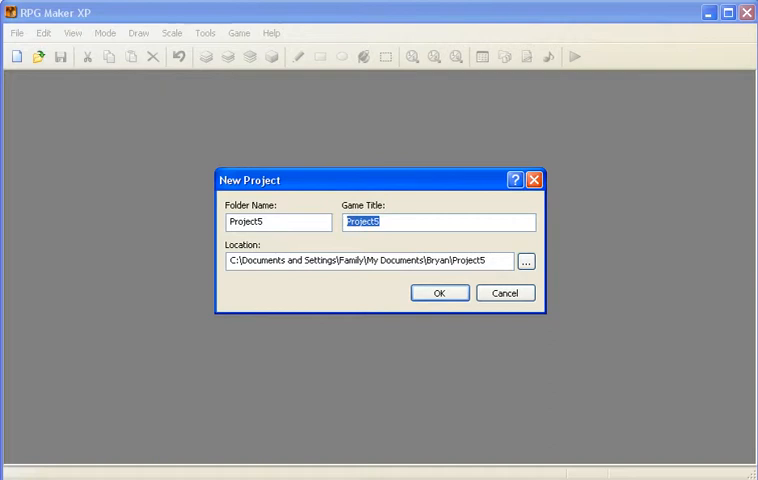
type("splash scr")
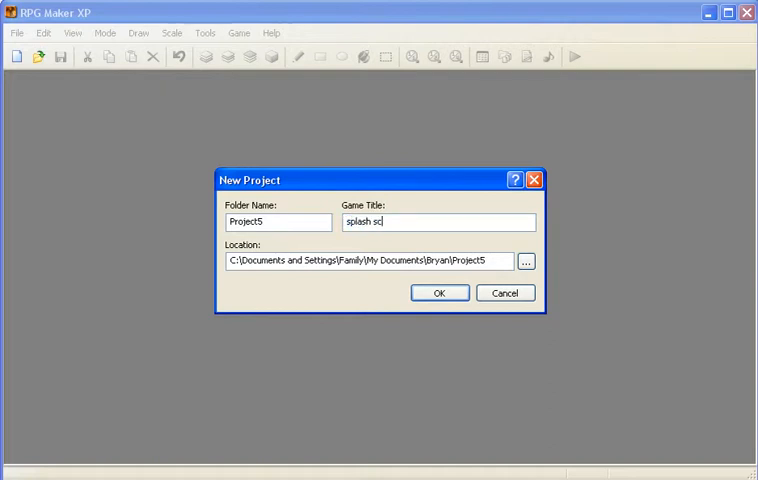
type("reen")
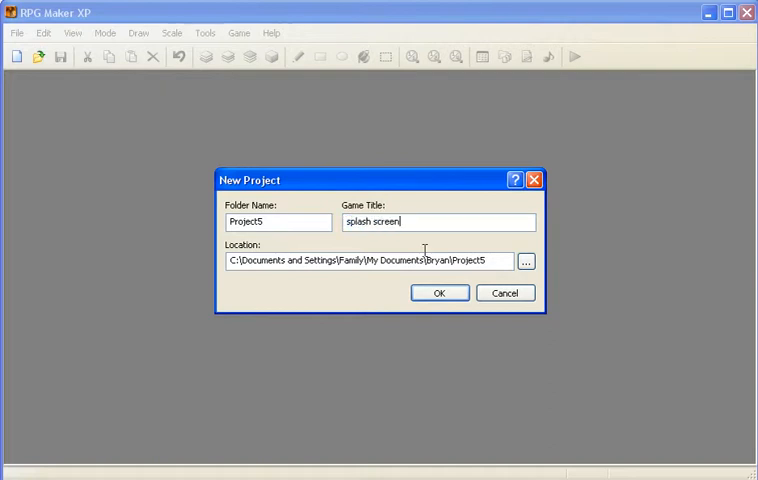
left_click(440, 292)
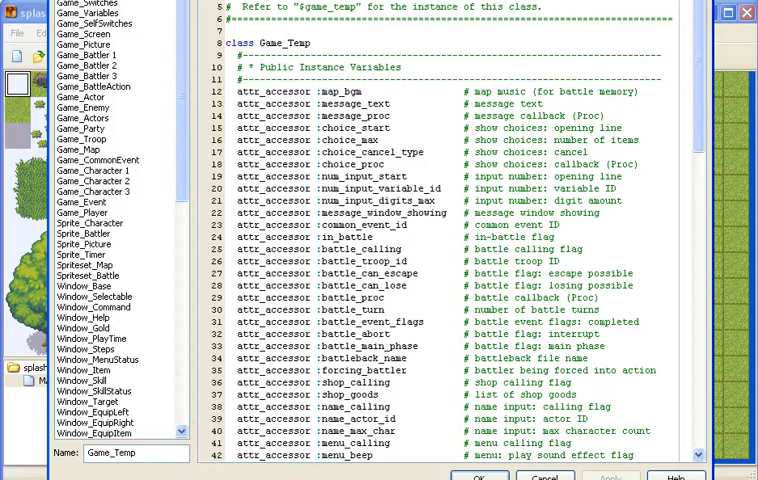
- Insert an empty script above Main and name it Scene_Splash
scroll("down", 3)
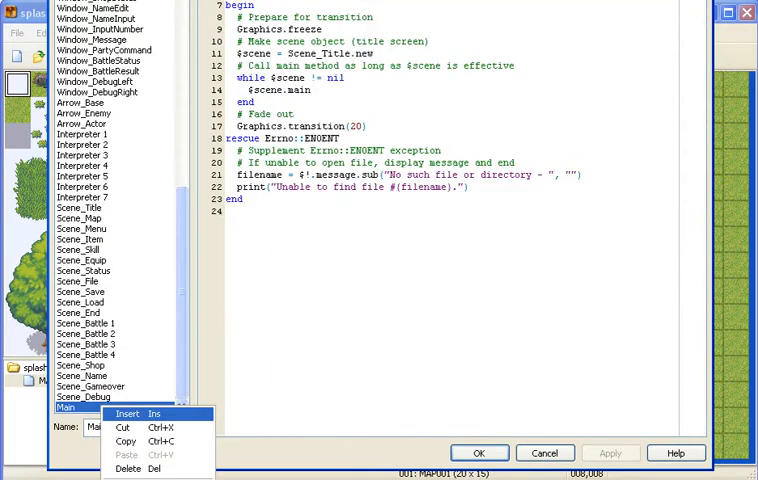
left_click(128, 412)
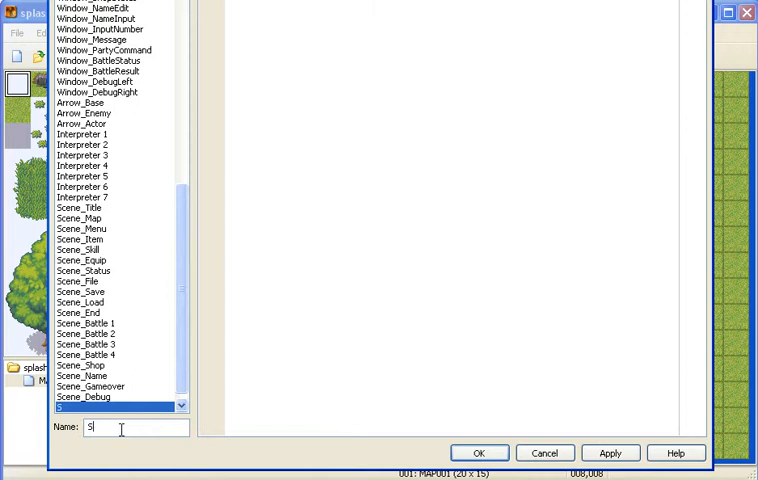
key("Backspace")
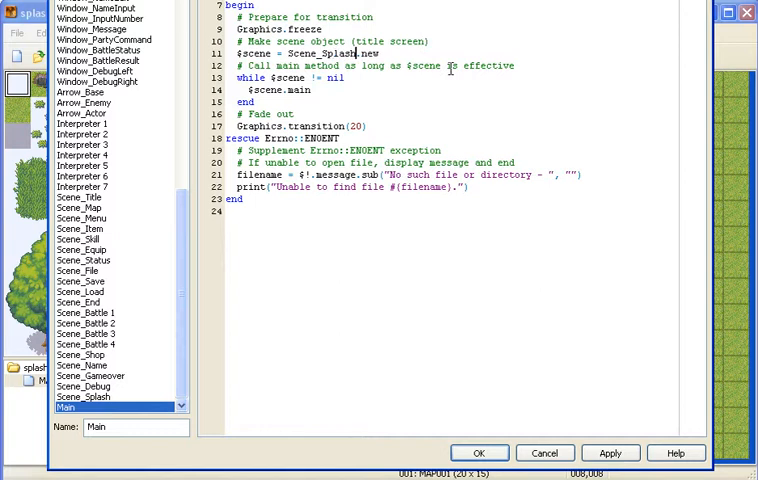
mouse_move(614, 392)
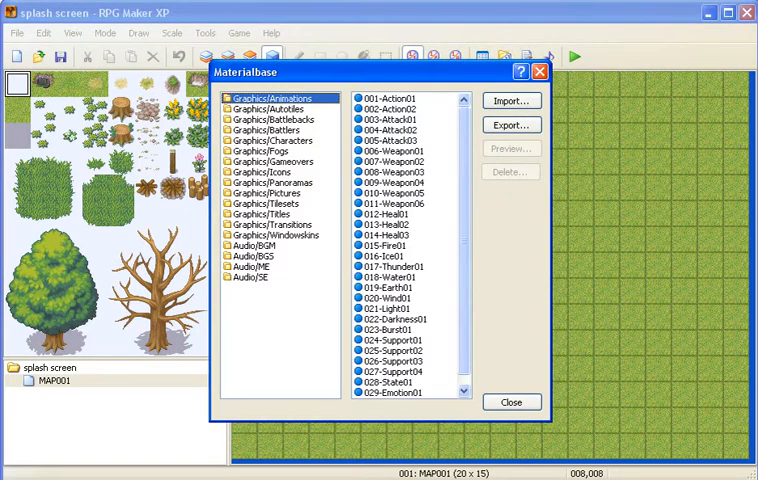
- Import Intro-1 and mscplogo into Graphics/Titles via the Materialbase, then close it
left_click(512, 100)
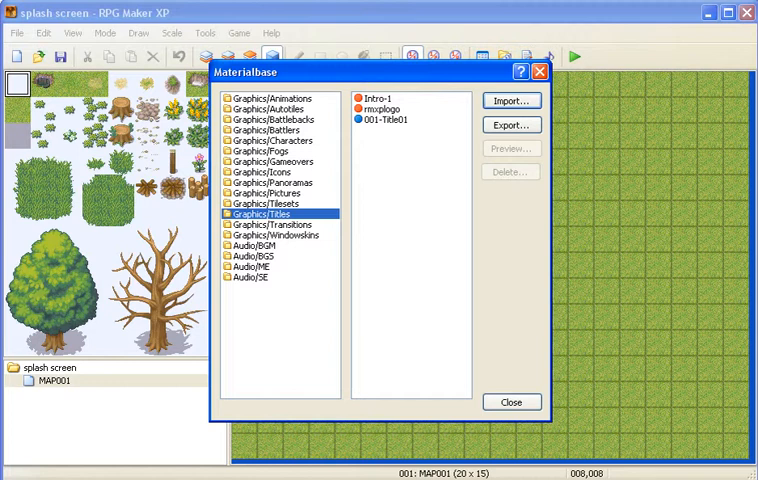
left_click(510, 402)
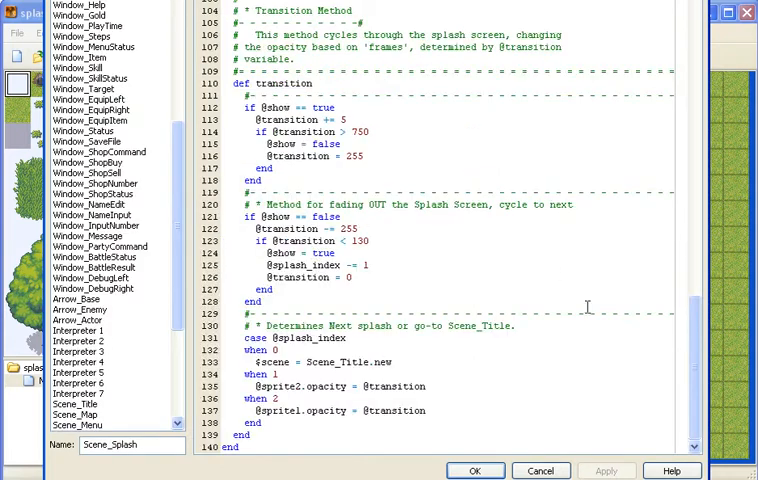
- Append '.png' to the $splash01 and $splash02 picture names in Scene_Splash
scroll("up", 3)
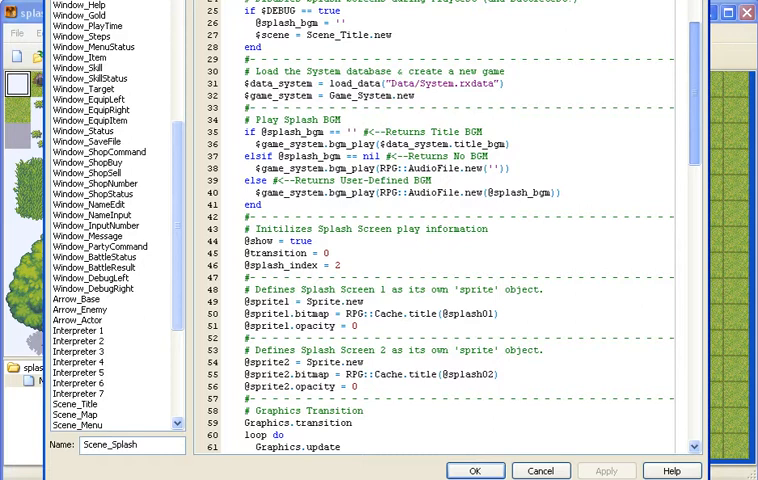
scroll("up", 3)
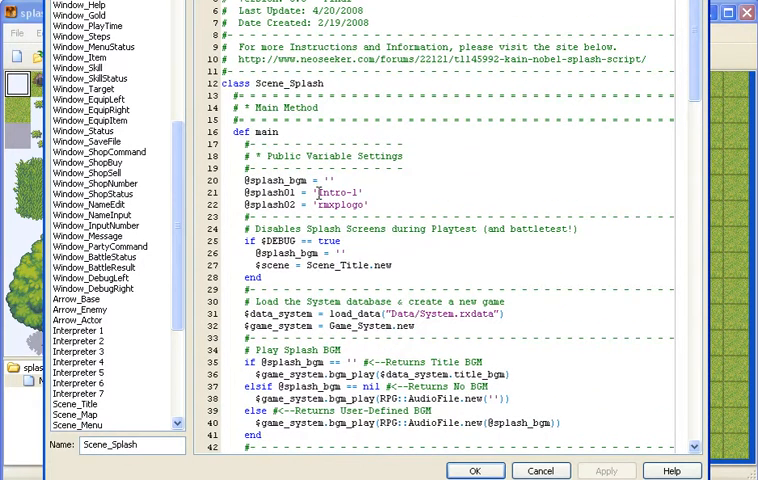
double_click(344, 192)
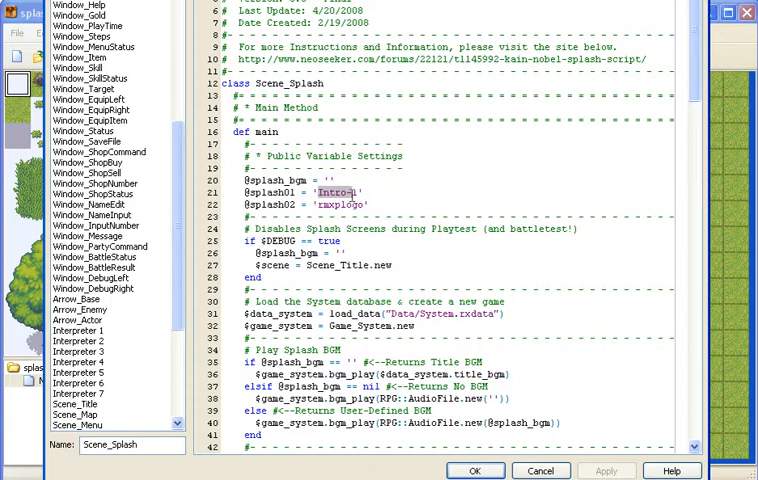
type(".")
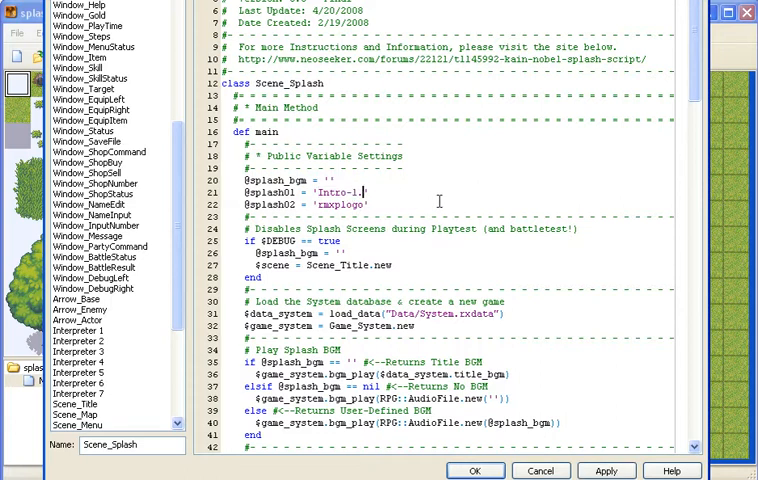
type("png")
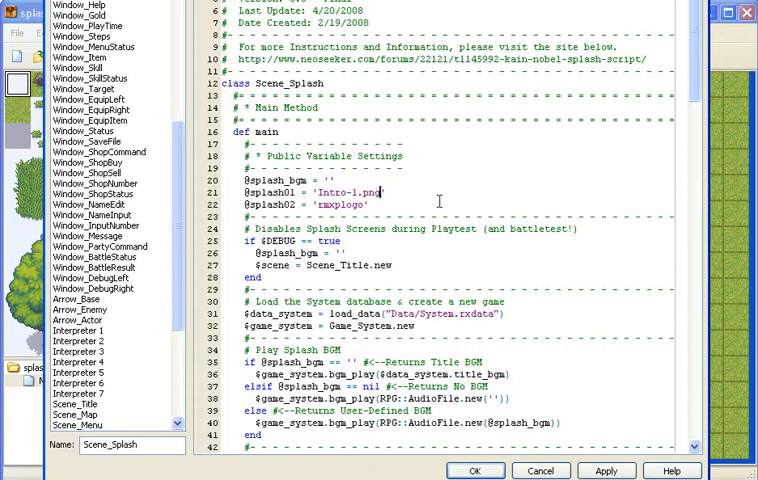
type("p")
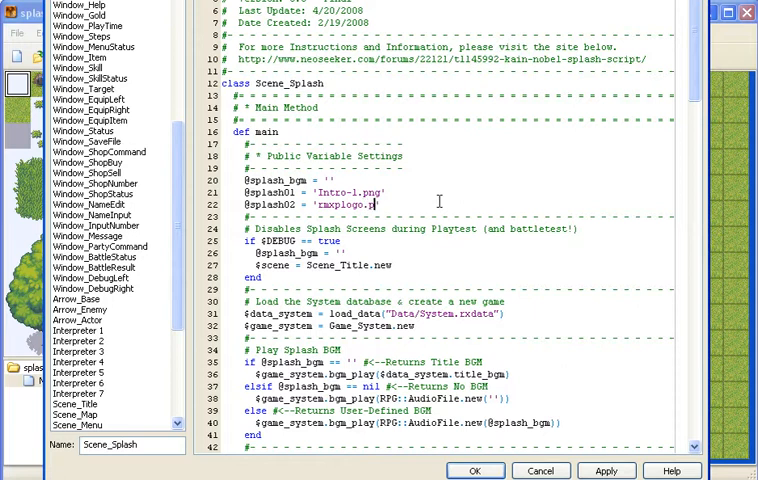
type("ng")
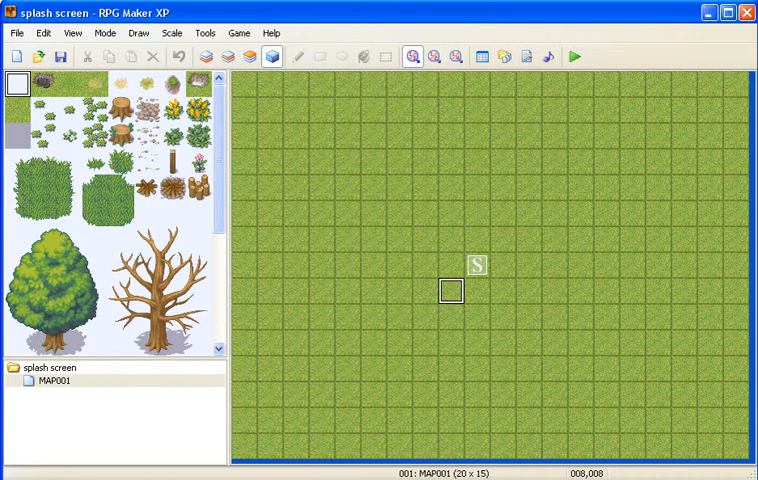
mouse_move(572, 56)
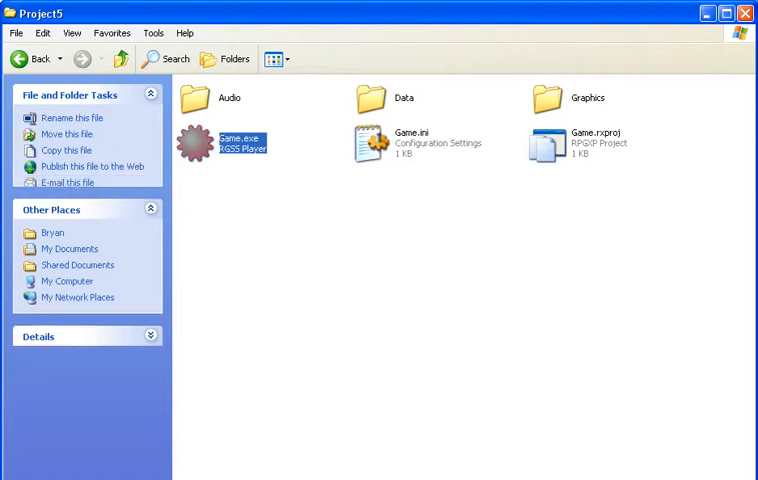
- Run Game.exe from the Project5 folder to test the splash screen
double_click(240, 140)
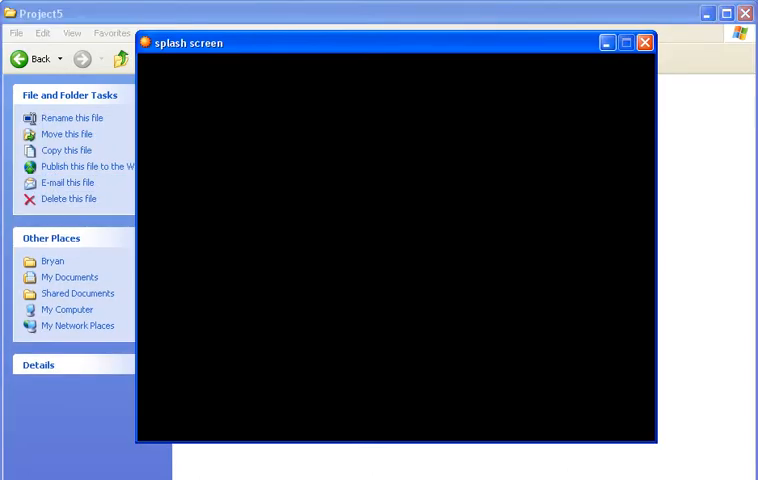